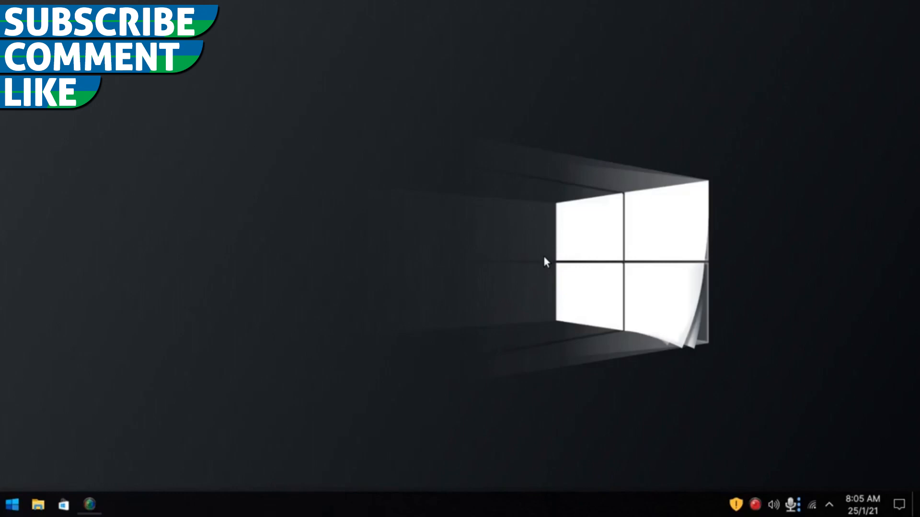
{"action": "mouse_move", "coordinate": [426, 374]}
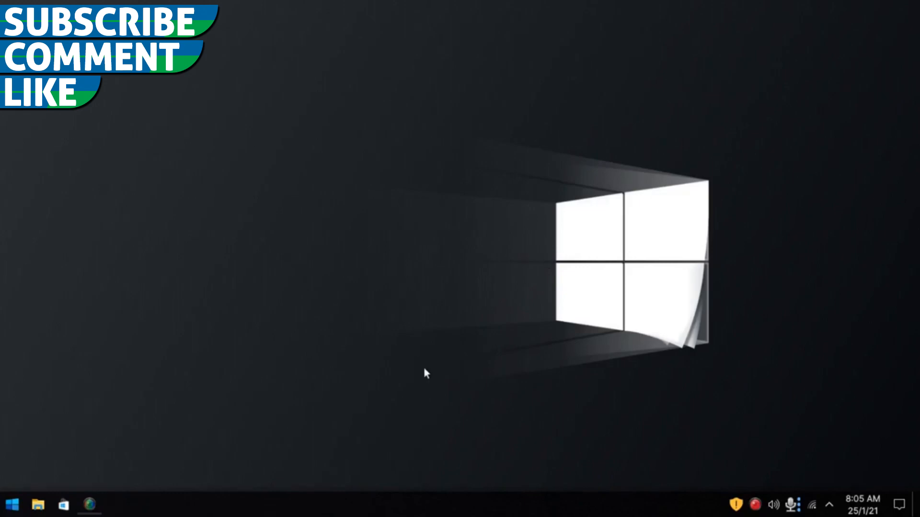
{"action": "mouse_move", "coordinate": [551, 449]}
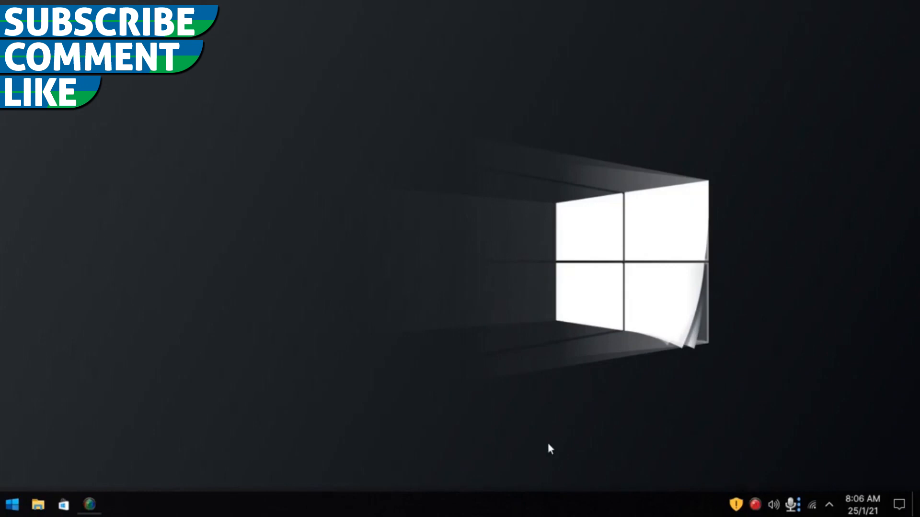
Check the speaker and microphone levels in Audio Volume Settings, then close it
{"action": "left_click", "coordinate": [773, 505]}
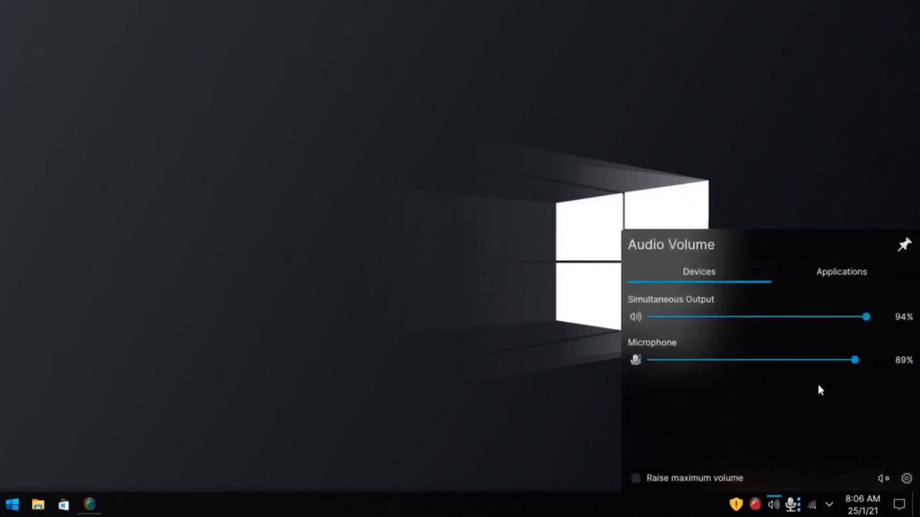
{"action": "left_click", "coordinate": [907, 478]}
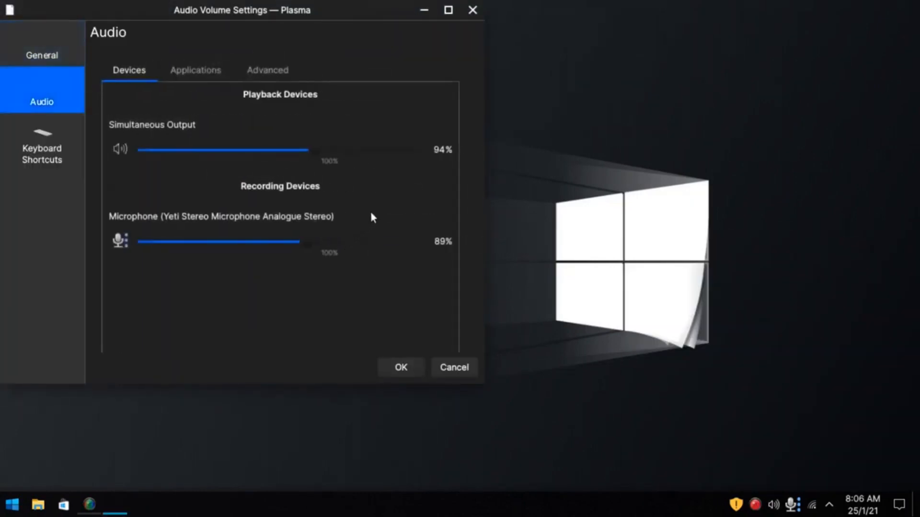
{"action": "left_click", "coordinate": [400, 367]}
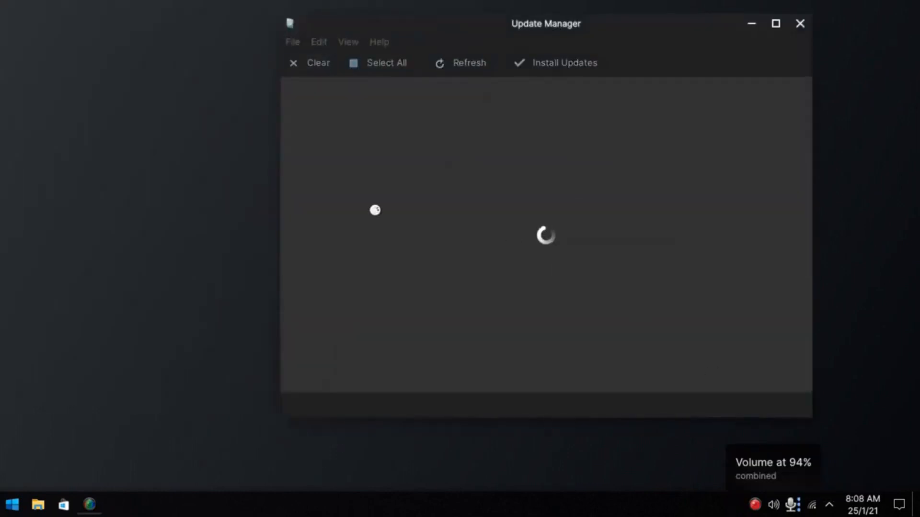
{"action": "mouse_move", "coordinate": [158, 231]}
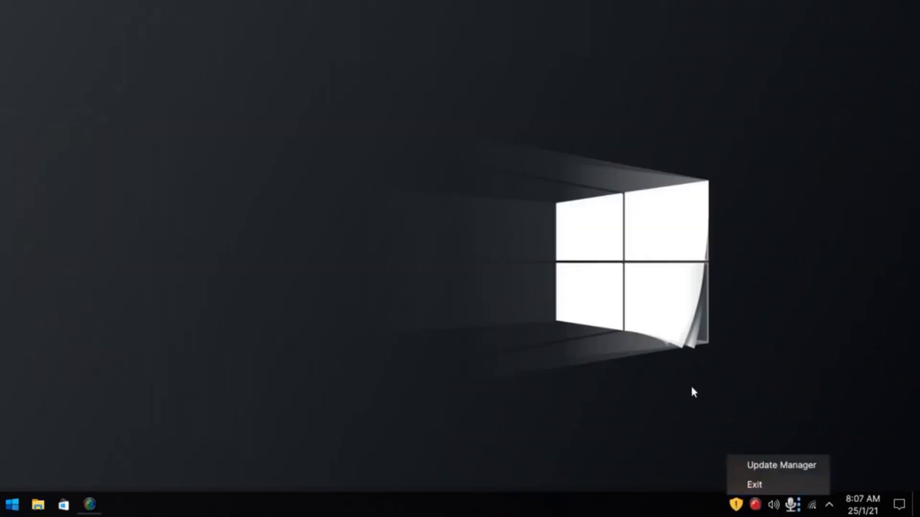
Update Update Manager itself, then install the 257 selected updates (688 MB)
{"action": "left_click", "coordinate": [781, 465]}
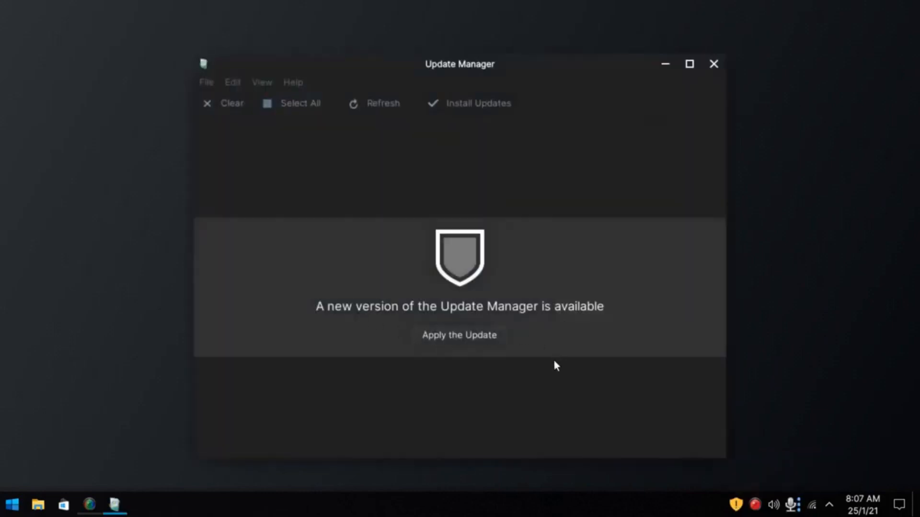
{"action": "left_click", "coordinate": [460, 334]}
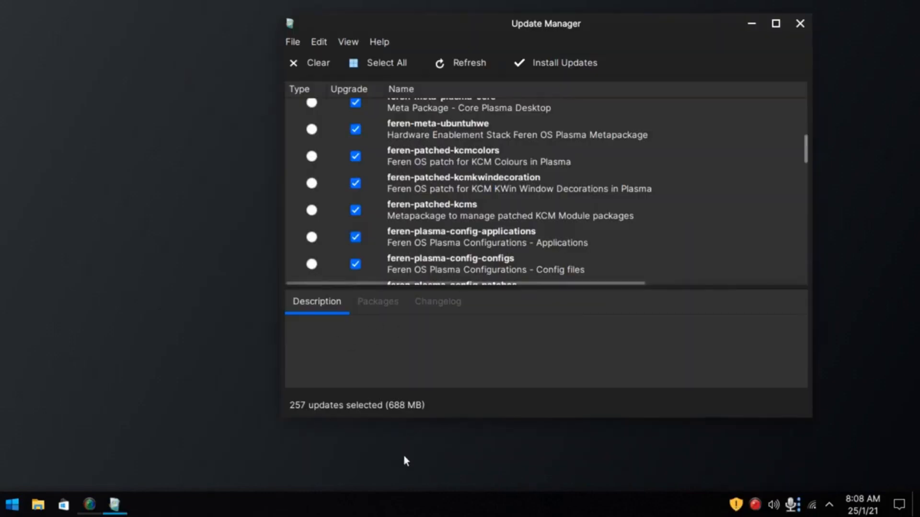
{"action": "left_click", "coordinate": [563, 63]}
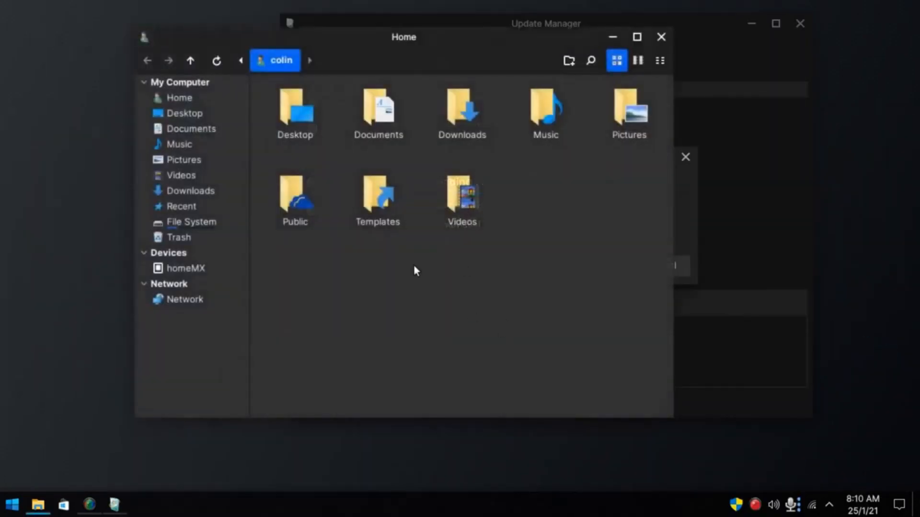
{"action": "mouse_move", "coordinate": [455, 145]}
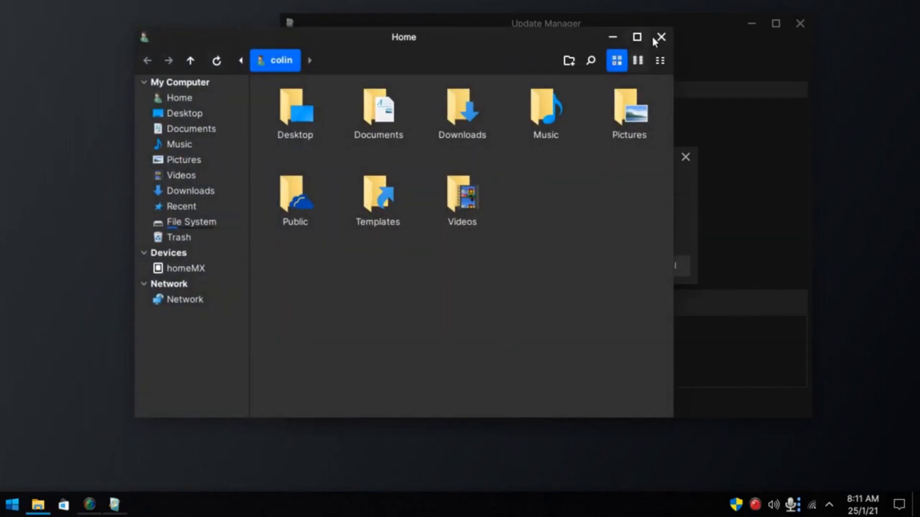
Close the Dolphin window showing the Home folder
{"action": "left_click", "coordinate": [661, 36]}
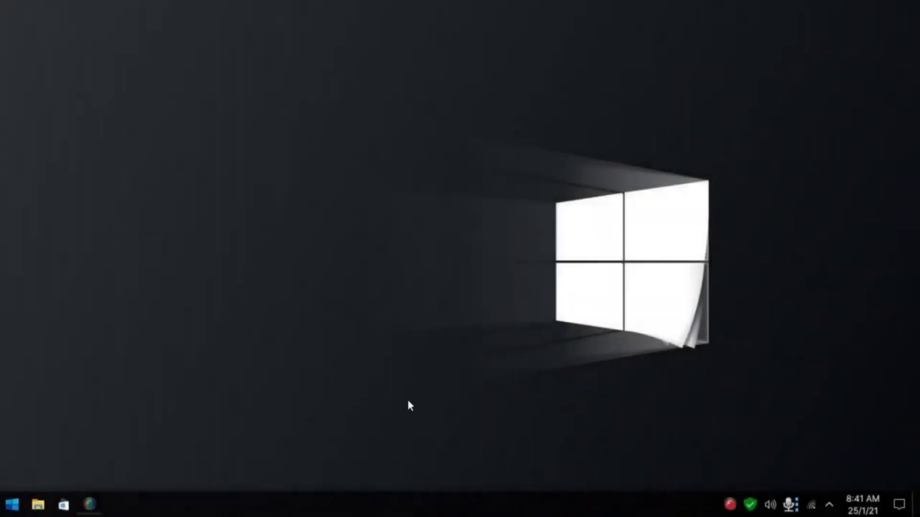
{"action": "mouse_move", "coordinate": [404, 406]}
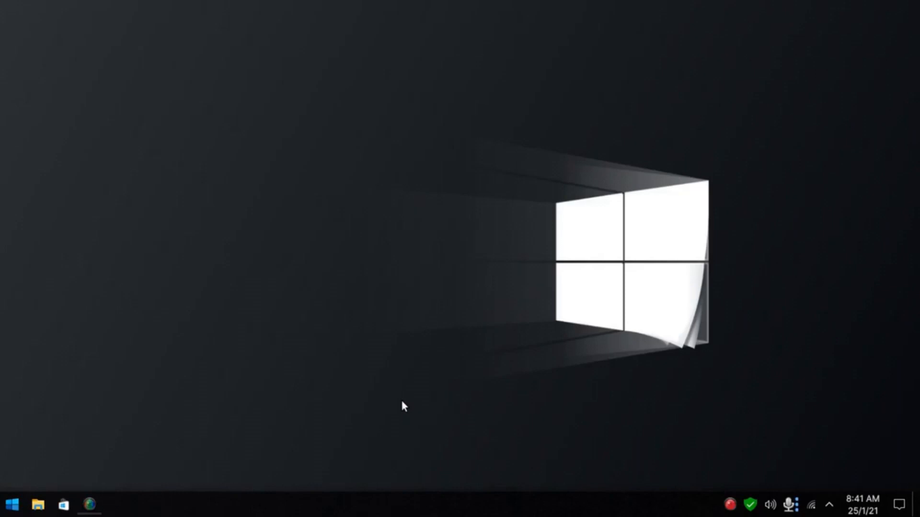
{"action": "mouse_move", "coordinate": [459, 326]}
{"action": "type", "text": "infor"}
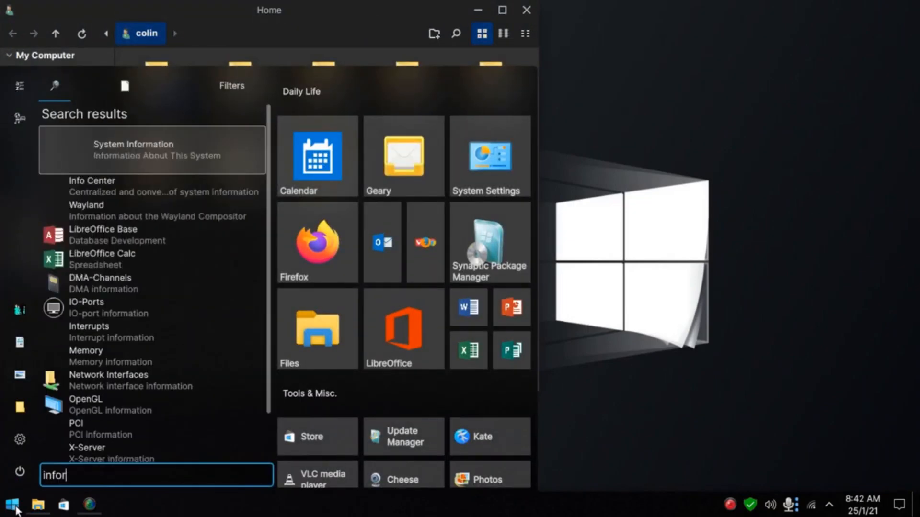
View Feren OS 2021.01 hardware details under System Information, then close Info Center
{"action": "left_click", "coordinate": [132, 149]}
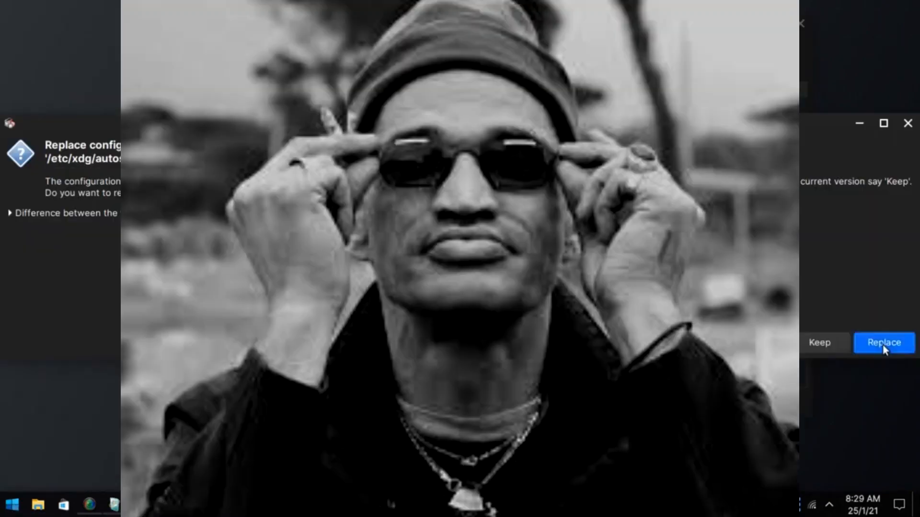
{"action": "left_click", "coordinate": [882, 342]}
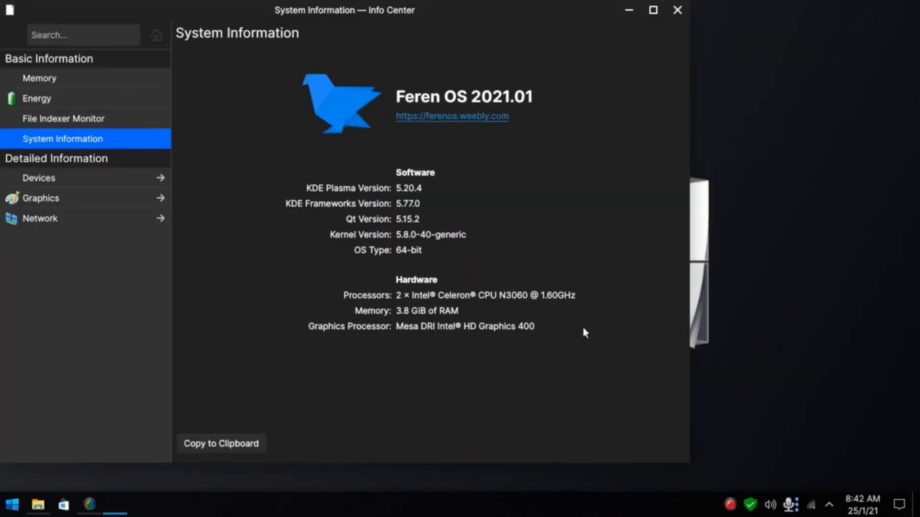
{"action": "mouse_move", "coordinate": [533, 316]}
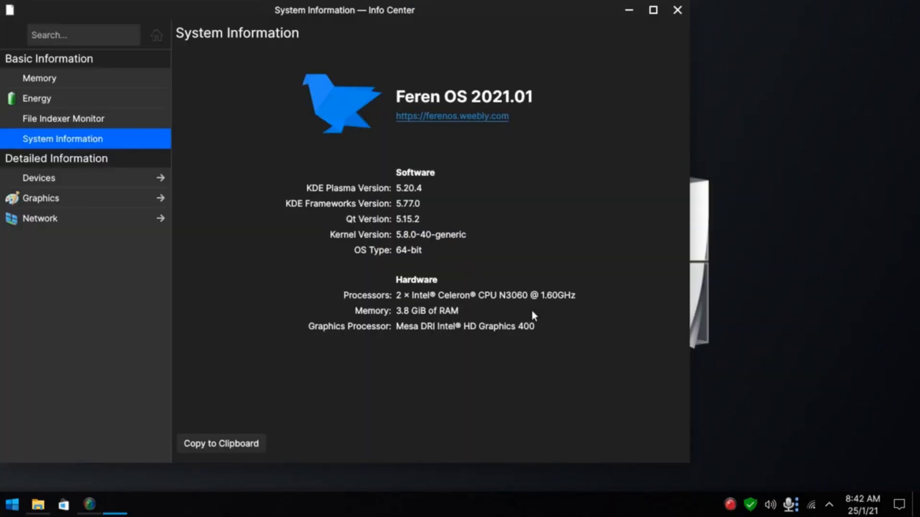
{"action": "mouse_move", "coordinate": [426, 367]}
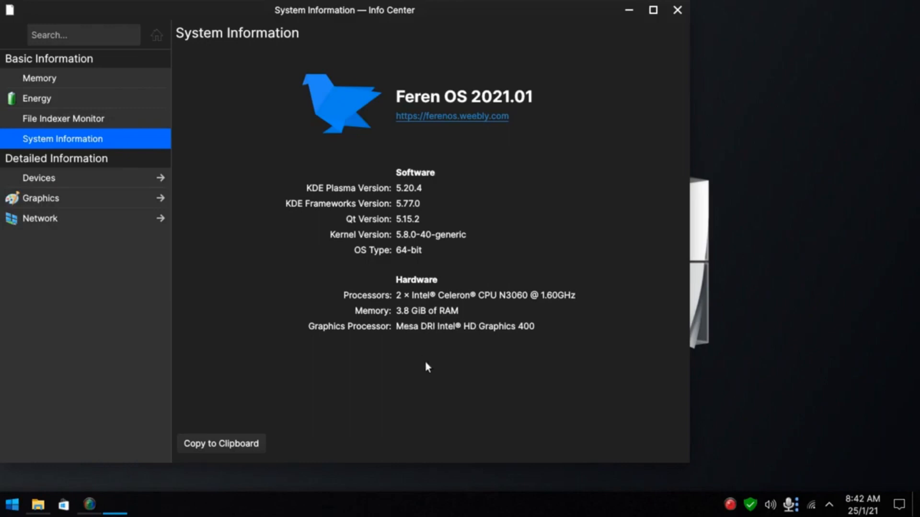
{"action": "left_click", "coordinate": [829, 505]}
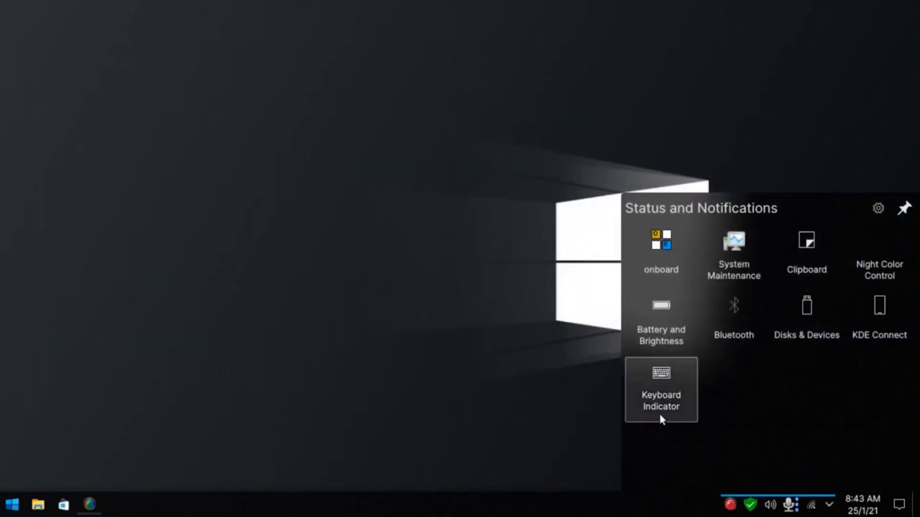
{"action": "mouse_move", "coordinate": [806, 255]}
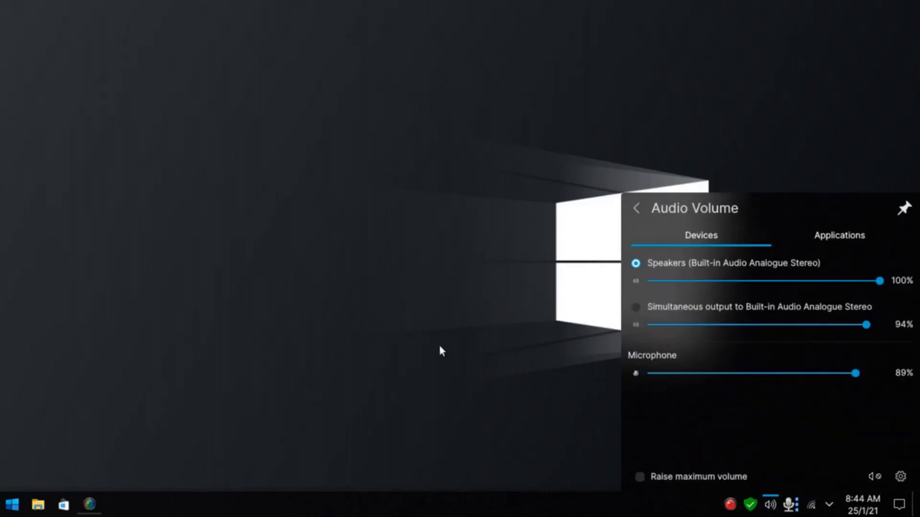
Show speaker, simultaneous output and microphone levels from the system tray
{"action": "left_click", "coordinate": [12, 504]}
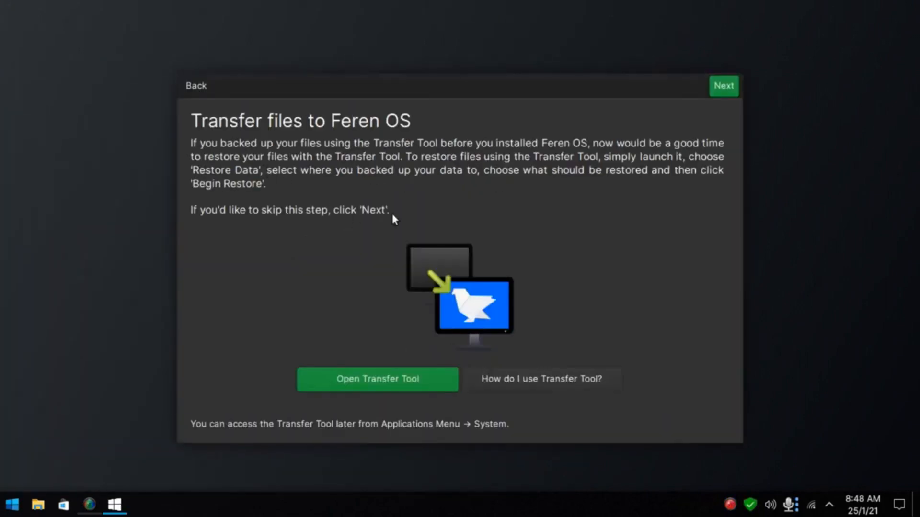
Advance the tour past Transfer files, Desktop Layout, Window Management and System Tray pages
{"action": "left_click", "coordinate": [723, 85]}
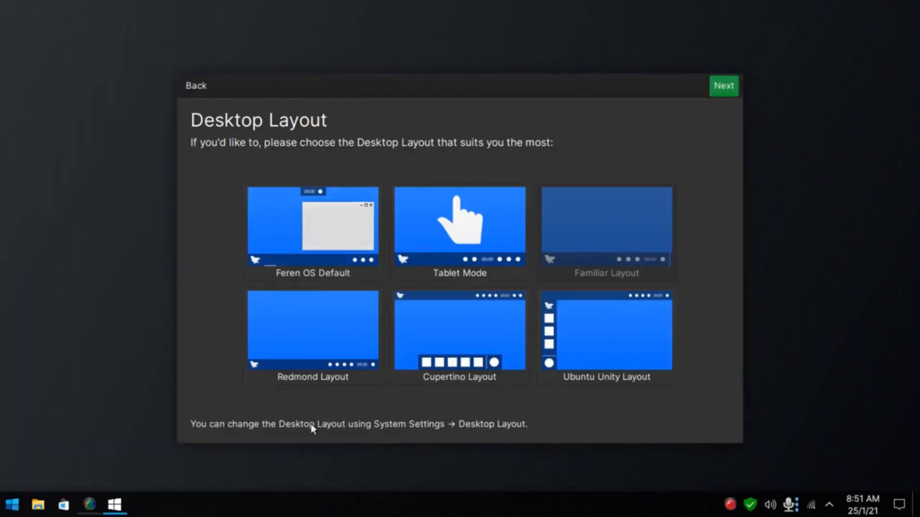
{"action": "left_click", "coordinate": [723, 85]}
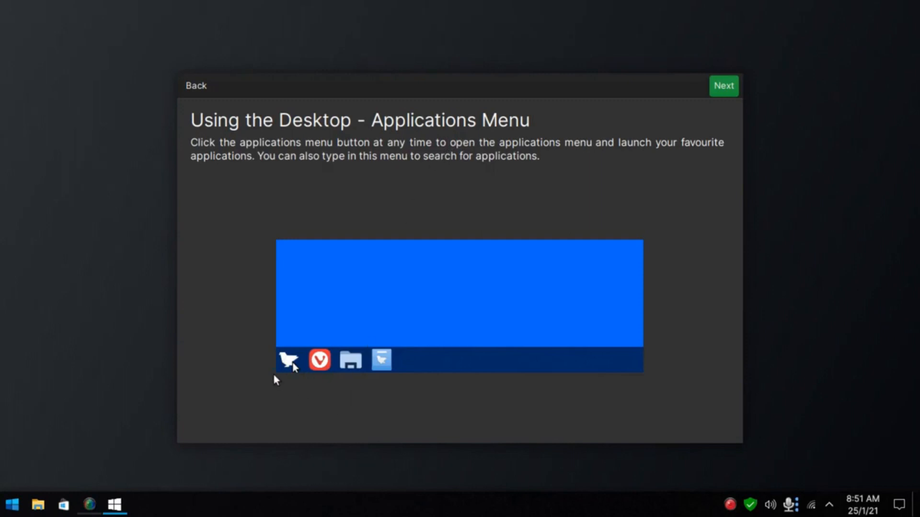
{"action": "left_click", "coordinate": [723, 86]}
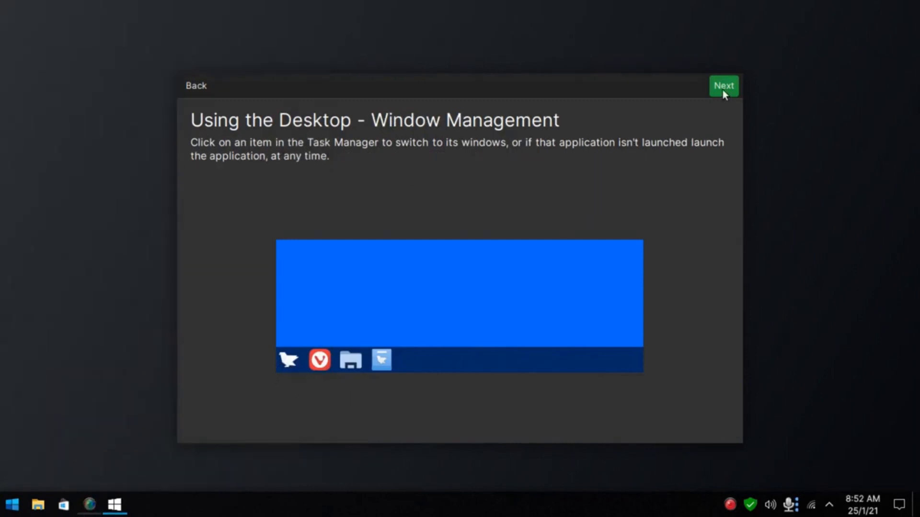
{"action": "left_click", "coordinate": [723, 86]}
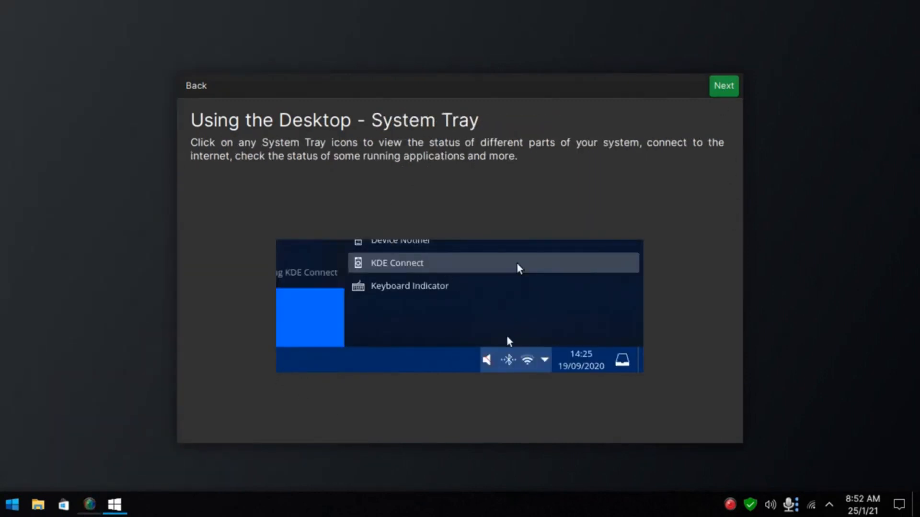
{"action": "left_click", "coordinate": [723, 85]}
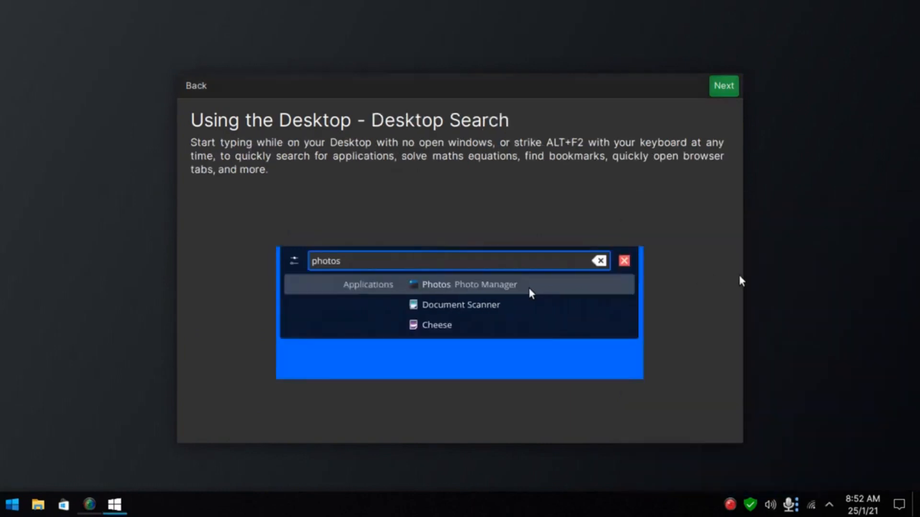
{"action": "mouse_move", "coordinate": [440, 186]}
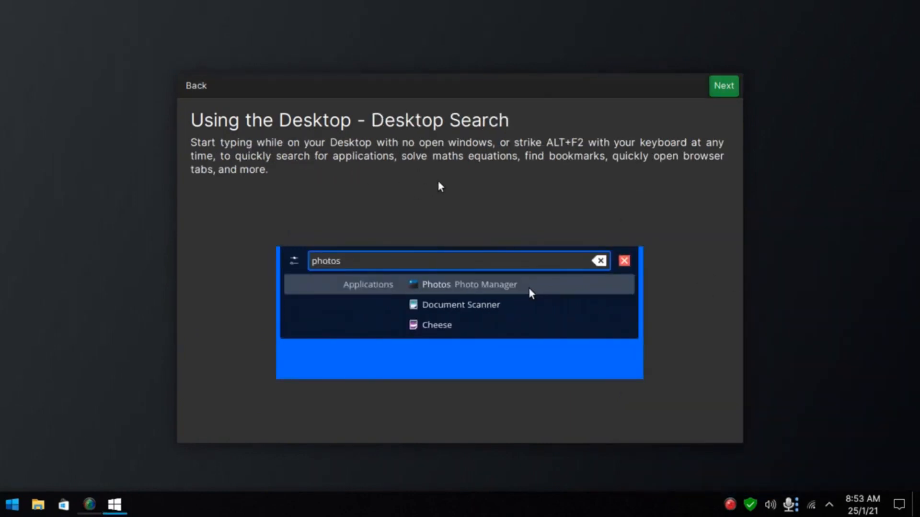
{"action": "mouse_move", "coordinate": [806, 163]}
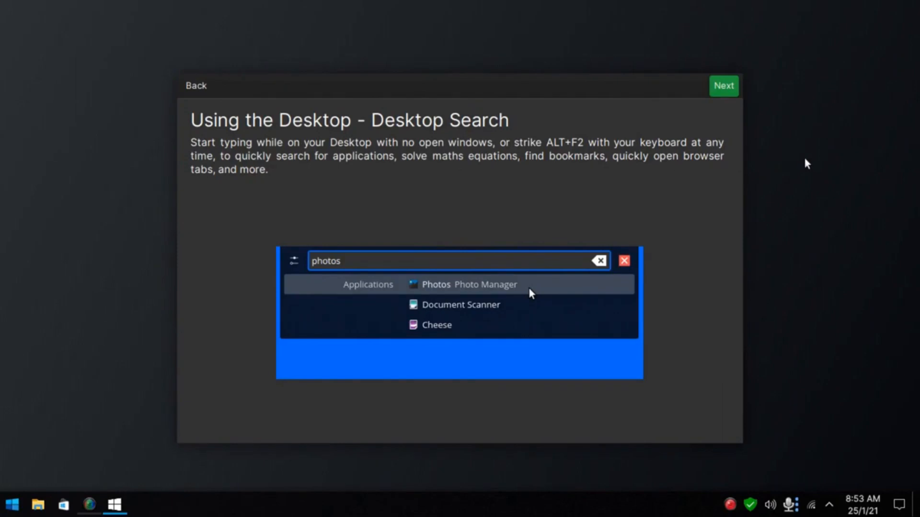
{"action": "mouse_move", "coordinate": [769, 140]}
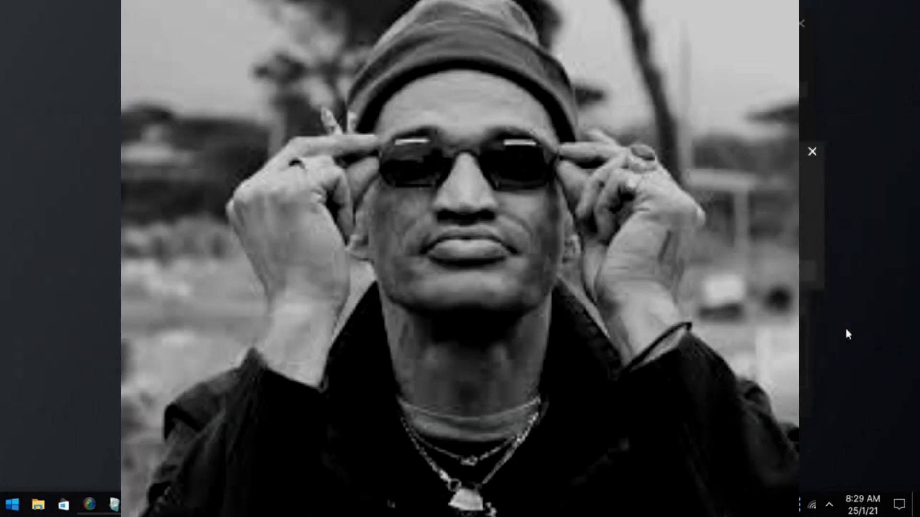
{"action": "mouse_move", "coordinate": [884, 350]}
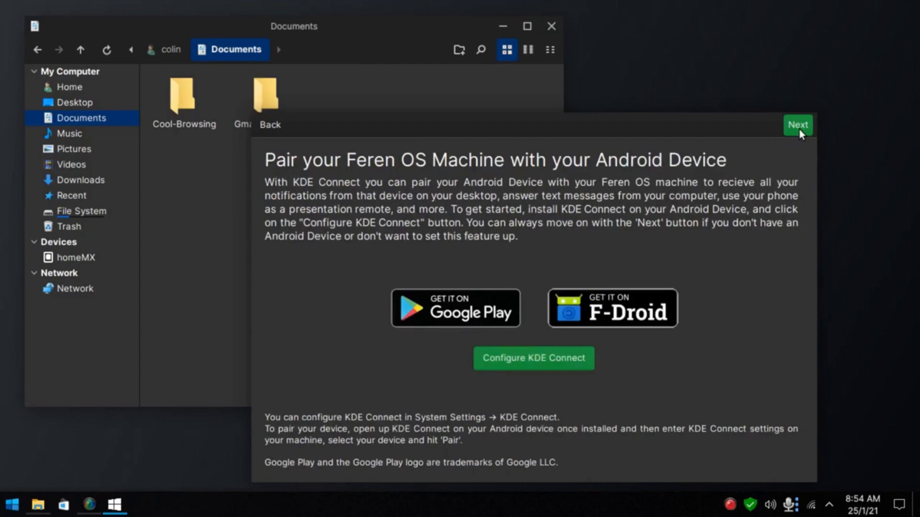
{"action": "mouse_move", "coordinate": [612, 308]}
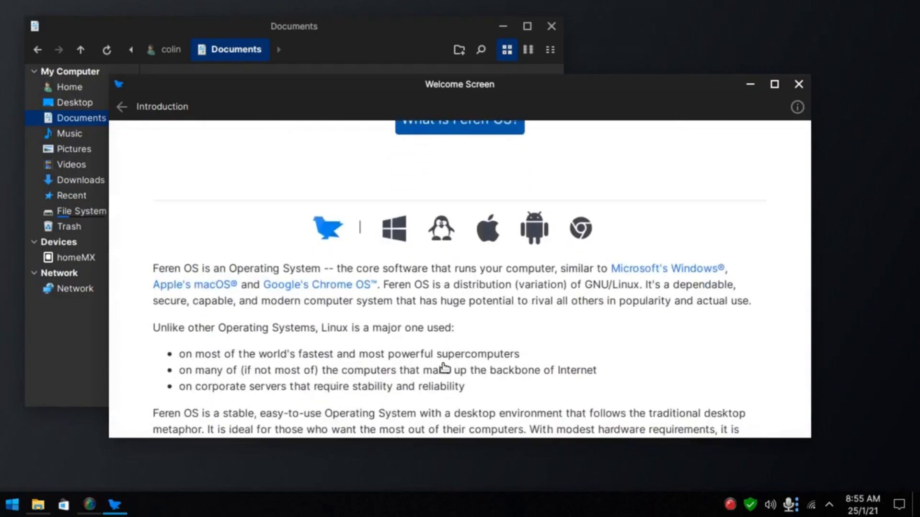
Scroll down through the Feren OS Introduction page
{"action": "scroll", "scroll_direction": "down", "scroll_amount": 3}
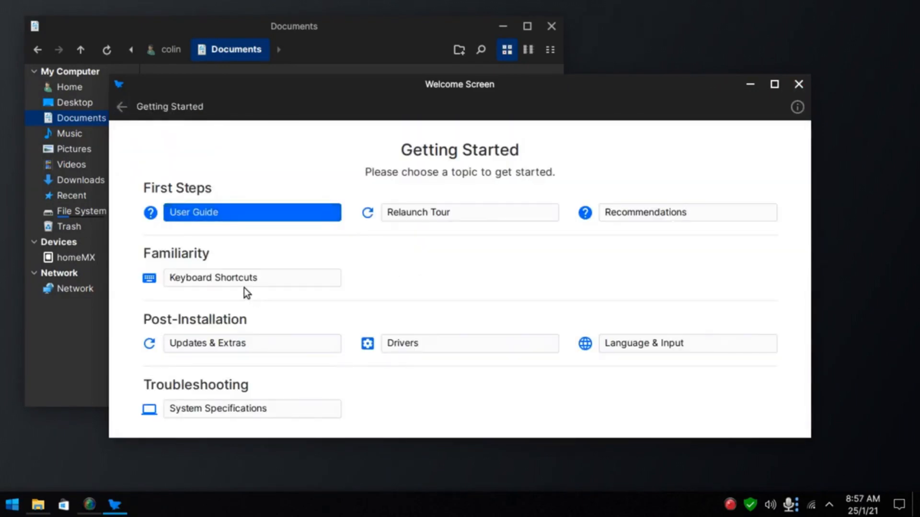
{"action": "mouse_move", "coordinate": [220, 348]}
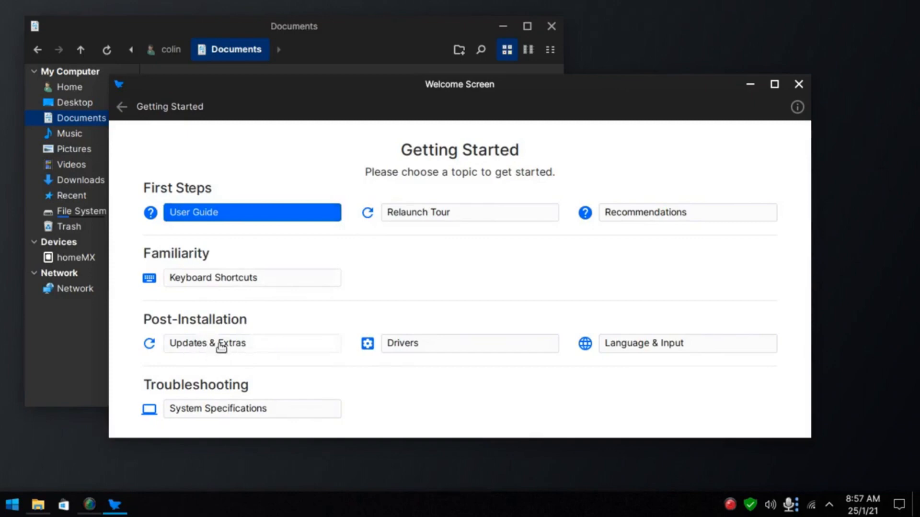